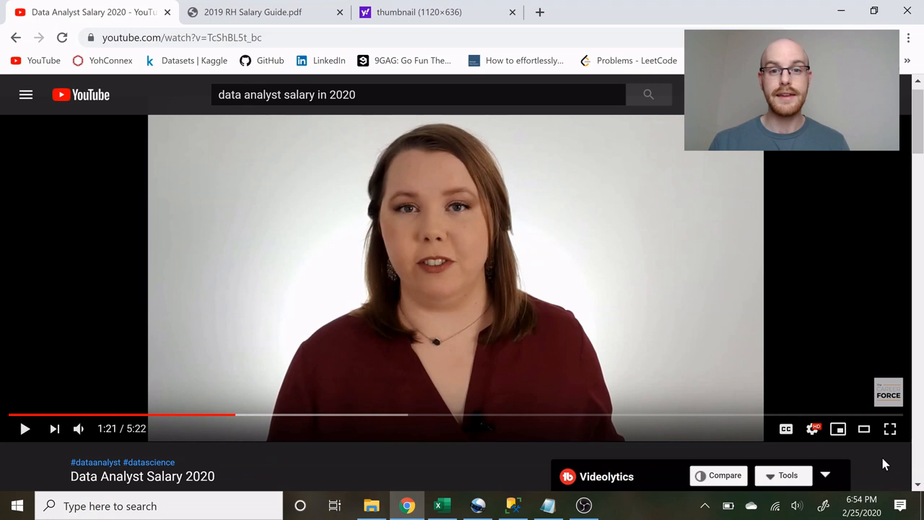
{"action": "mouse_move", "coordinate": [806, 283]}
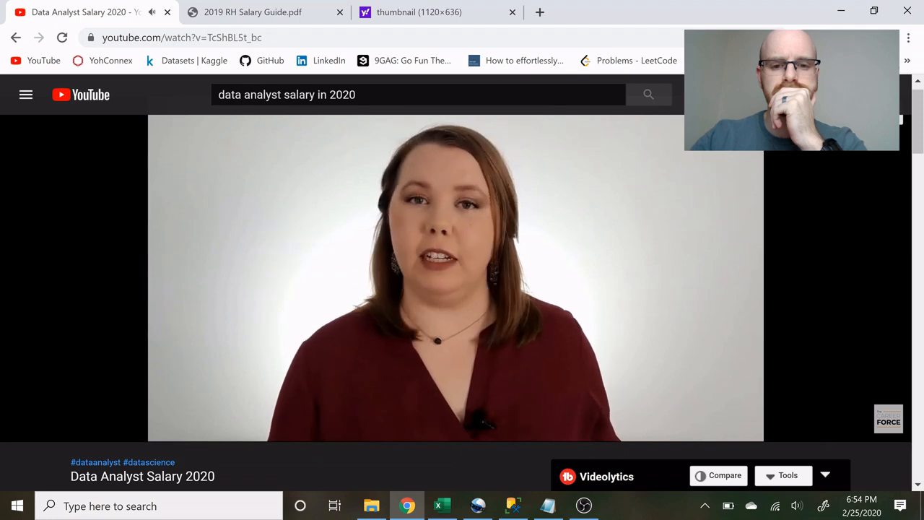
{"action": "mouse_move", "coordinate": [809, 272]}
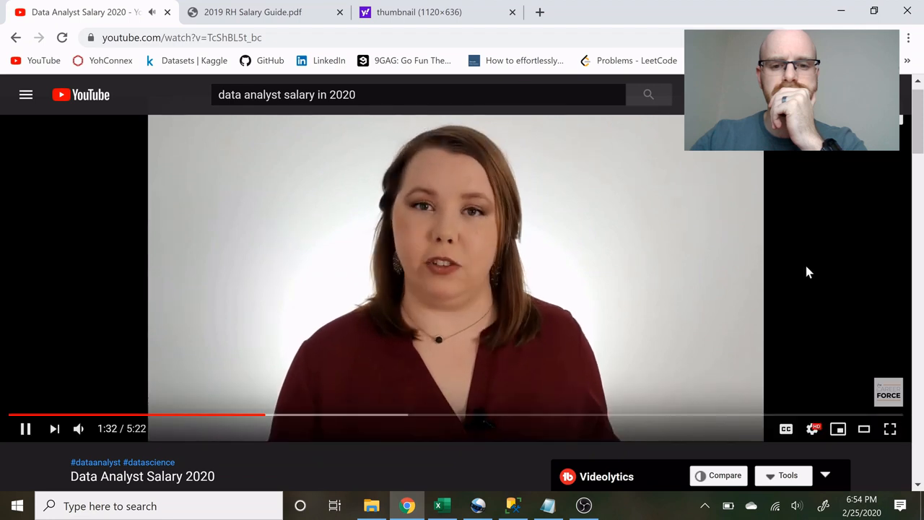
- Expand the channel's reply citing Robert Half in the salary-sources comment thread
{"action": "left_click", "coordinate": [24, 428]}
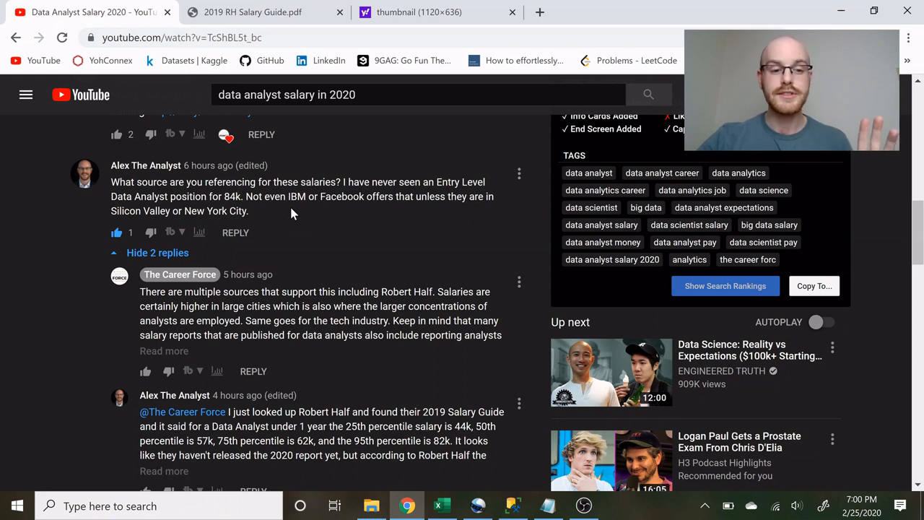
{"action": "scroll", "scroll_direction": "down", "scroll_amount": 3}
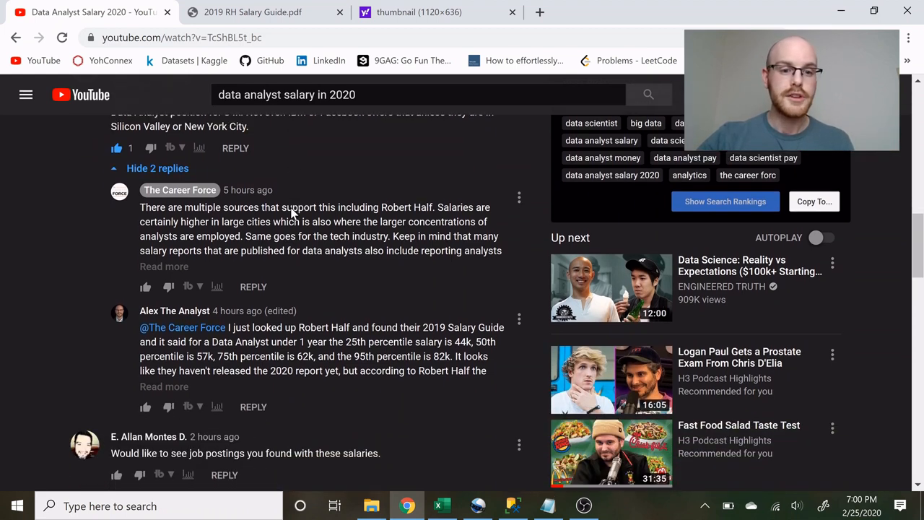
{"action": "left_click", "coordinate": [165, 266]}
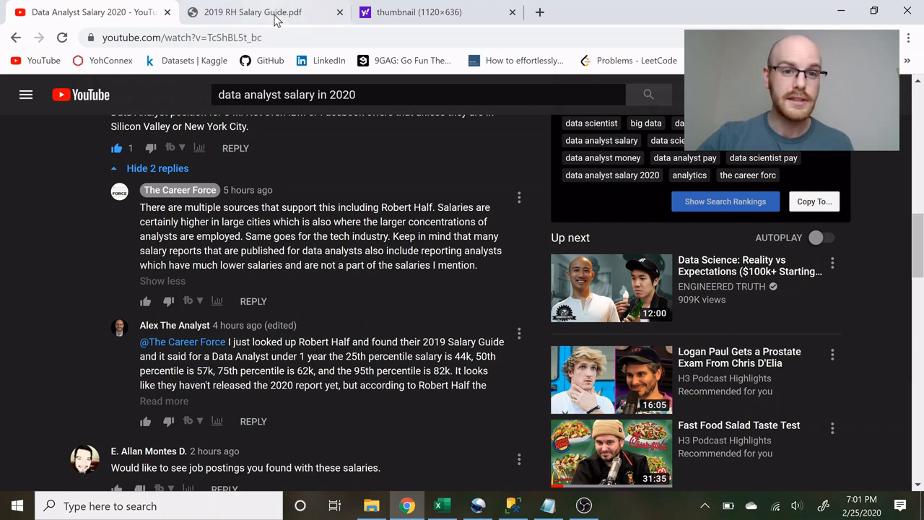
- Show the 2019 RH Salary Guide PDF at the Corporate Accounting percentile tables
{"action": "left_click", "coordinate": [253, 12]}
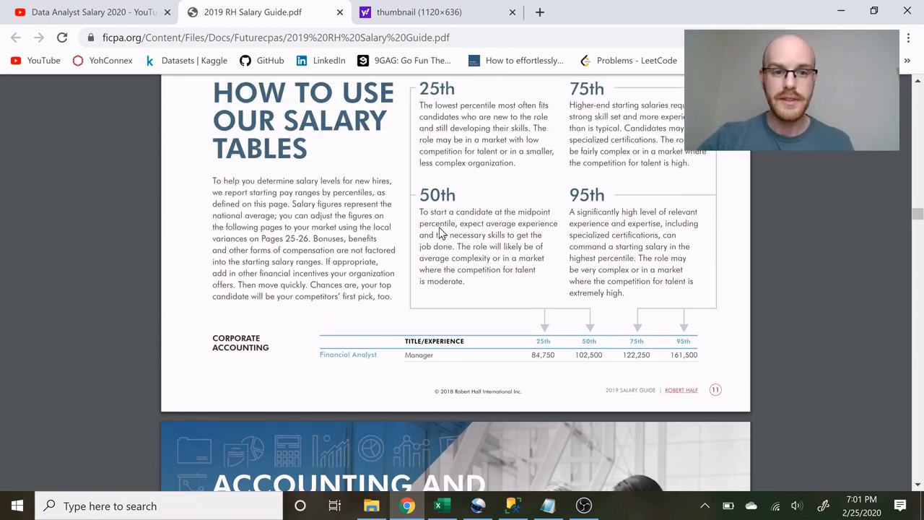
{"action": "scroll", "scroll_direction": "down", "scroll_amount": 3}
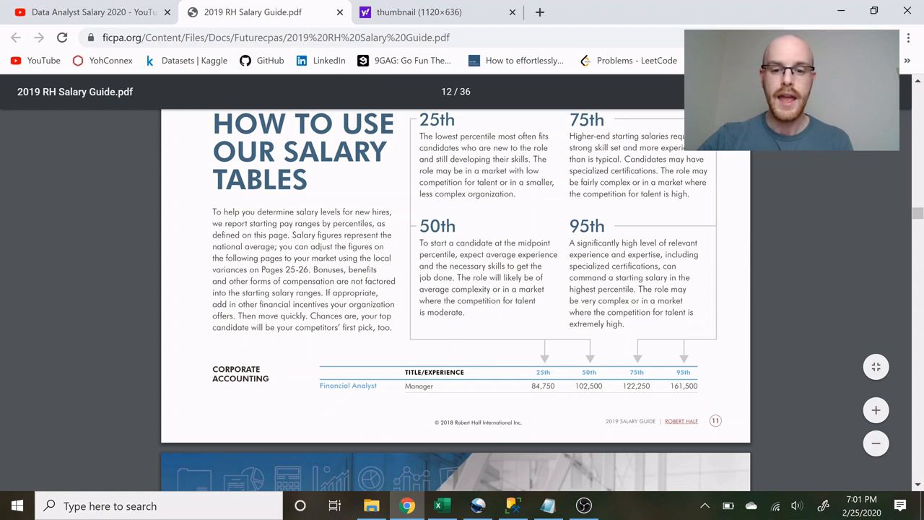
{"action": "scroll", "scroll_direction": "down", "scroll_amount": 3}
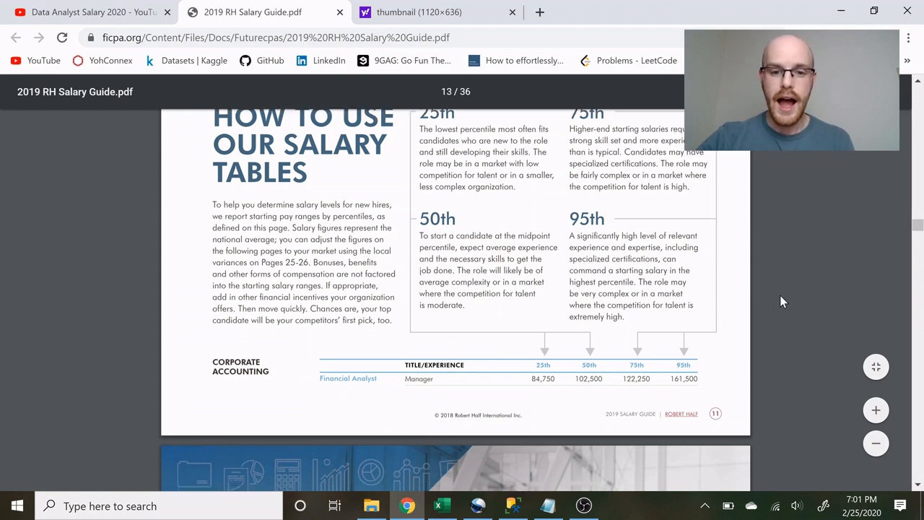
{"action": "scroll", "scroll_direction": "down", "scroll_amount": 3}
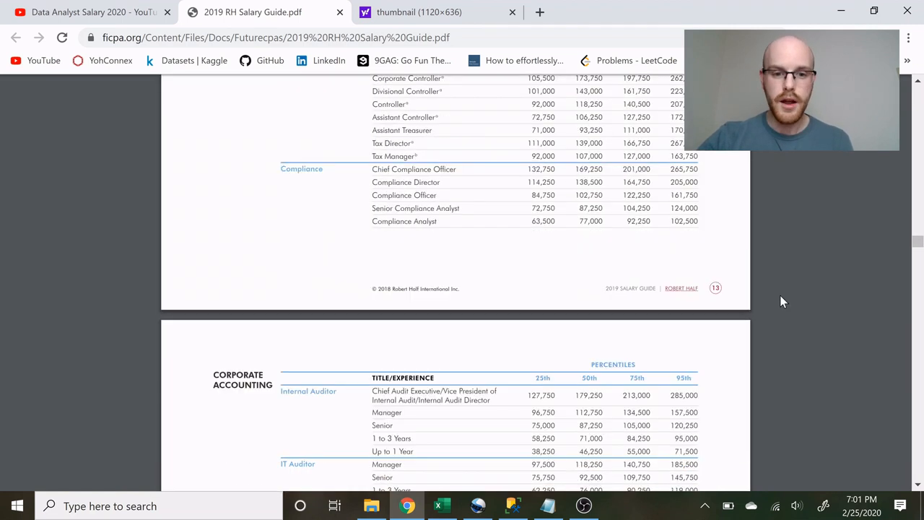
{"action": "scroll", "scroll_direction": "down", "scroll_amount": 3}
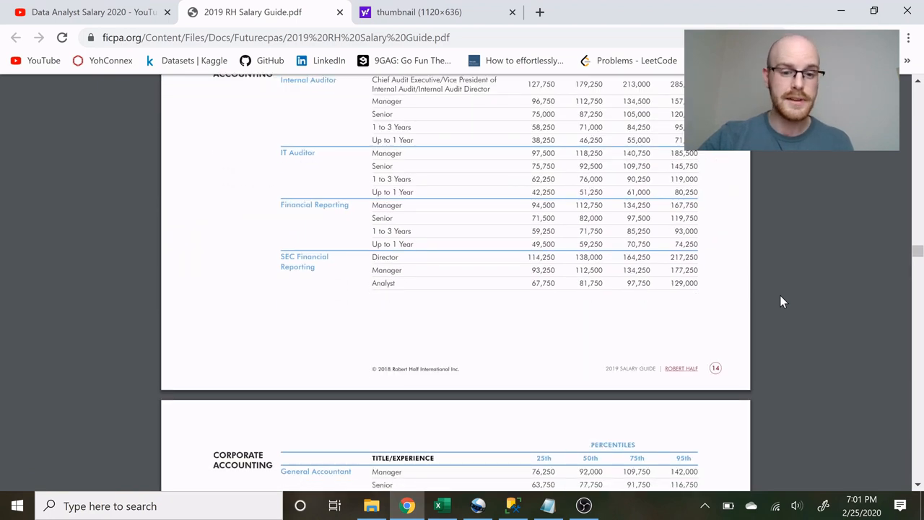
{"action": "scroll", "scroll_direction": "down", "scroll_amount": 3}
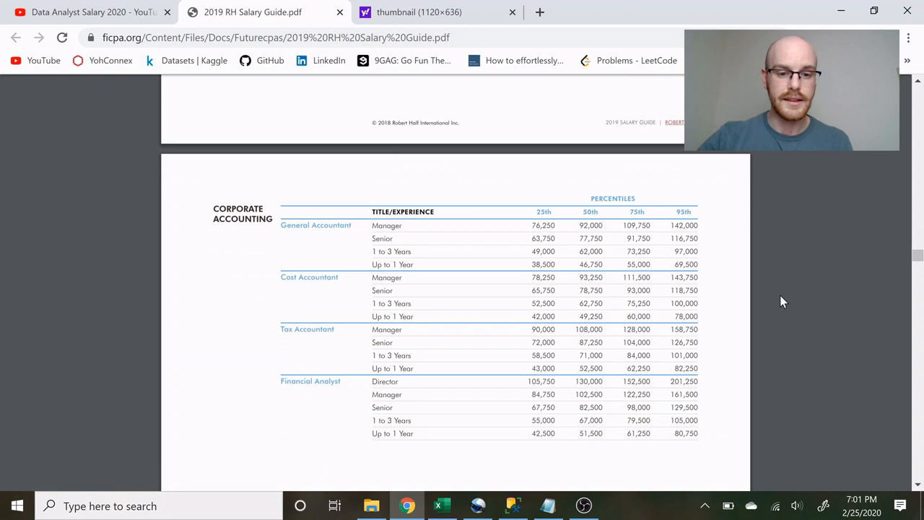
- Highlight the Data Analyst figures: 44,000 for under a year and 78,000 for senior
{"action": "scroll", "scroll_direction": "down", "scroll_amount": 3}
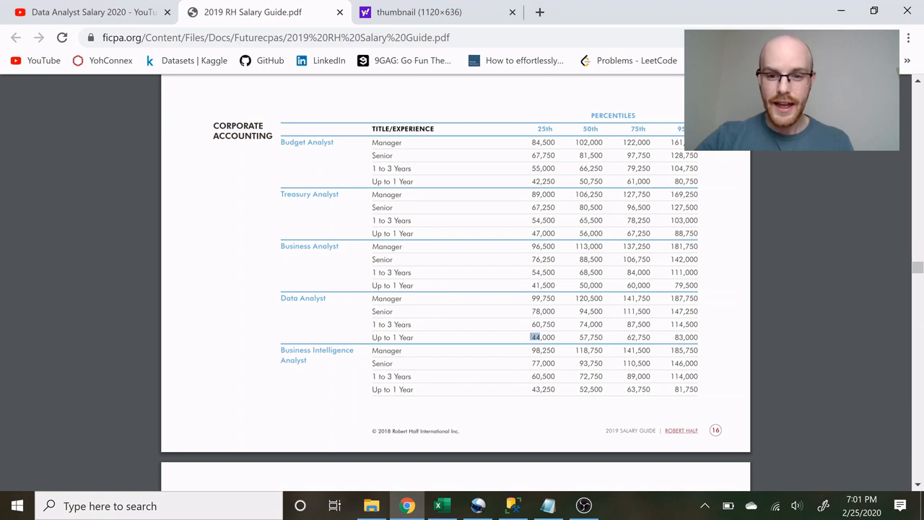
{"action": "left_click_drag", "start_coordinate": [534, 338], "coordinate": [696, 338]}
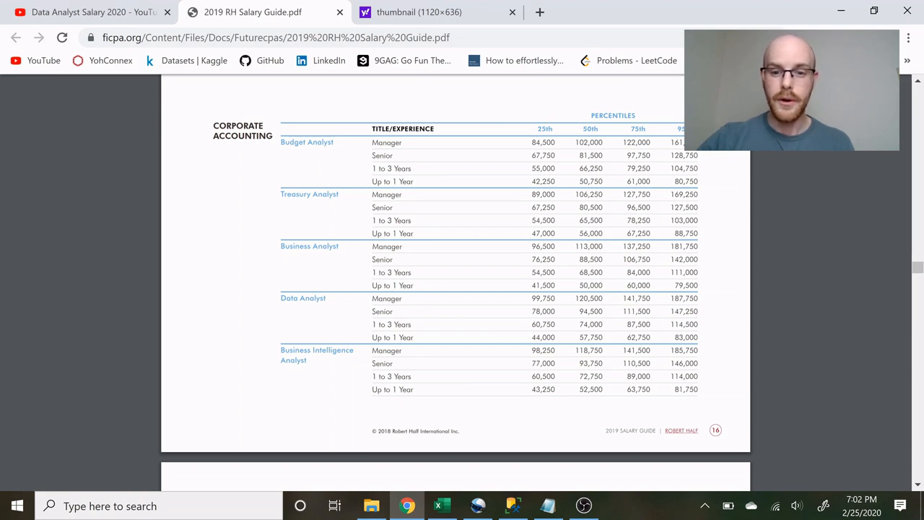
{"action": "double_click", "coordinate": [543, 323]}
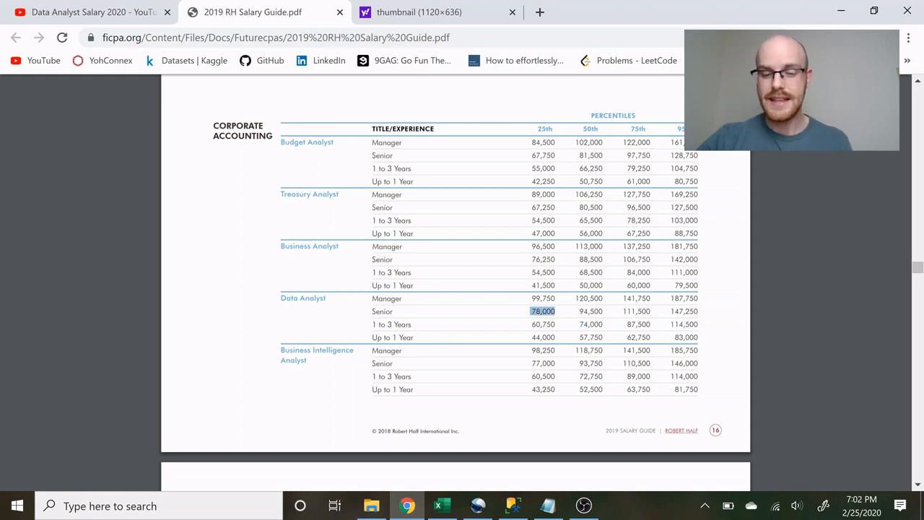
{"action": "left_click", "coordinate": [590, 312]}
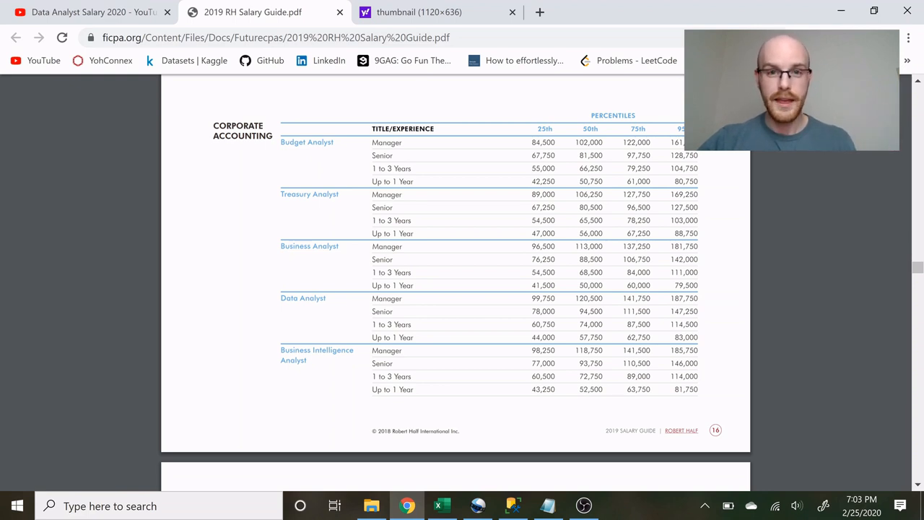
- Return to page 12, How To Use Our Salary Tables, and highlight Manager in the example row
{"action": "scroll", "scroll_direction": "up", "scroll_amount": 3}
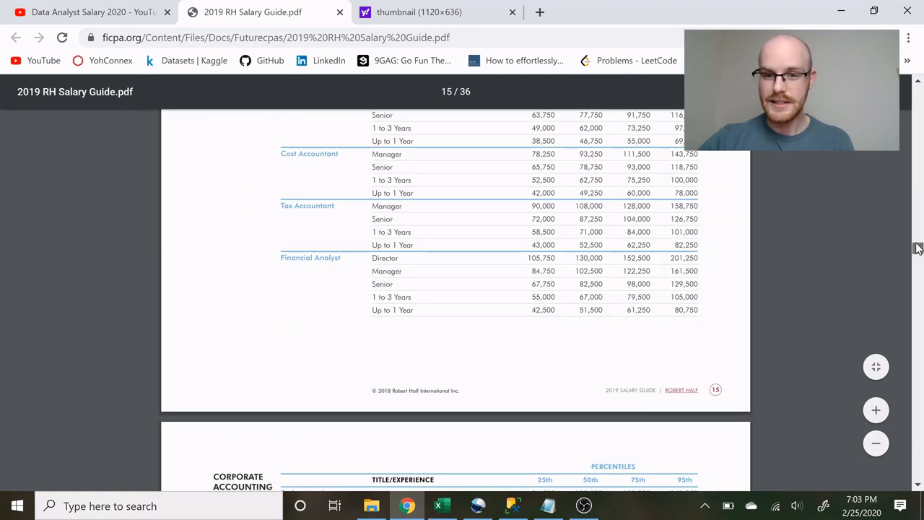
{"action": "scroll", "scroll_direction": "down", "scroll_amount": 3}
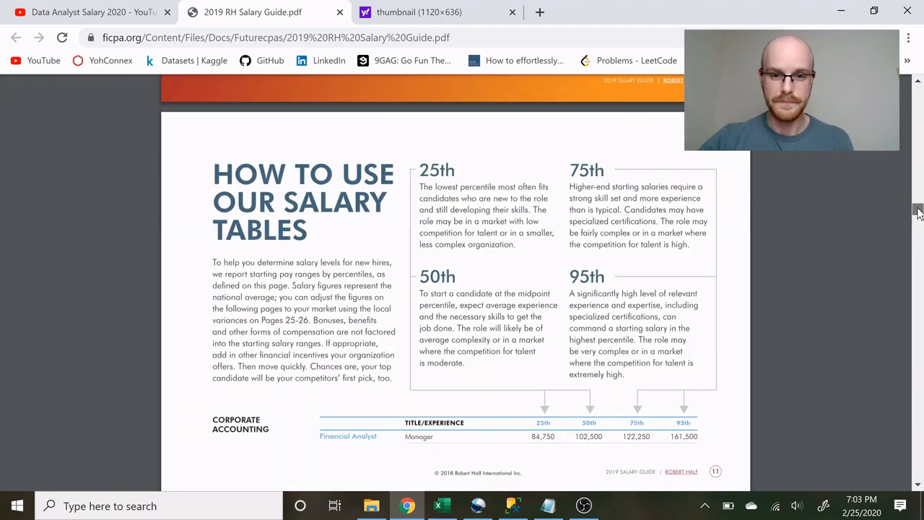
{"action": "scroll", "scroll_direction": "down", "scroll_amount": 3}
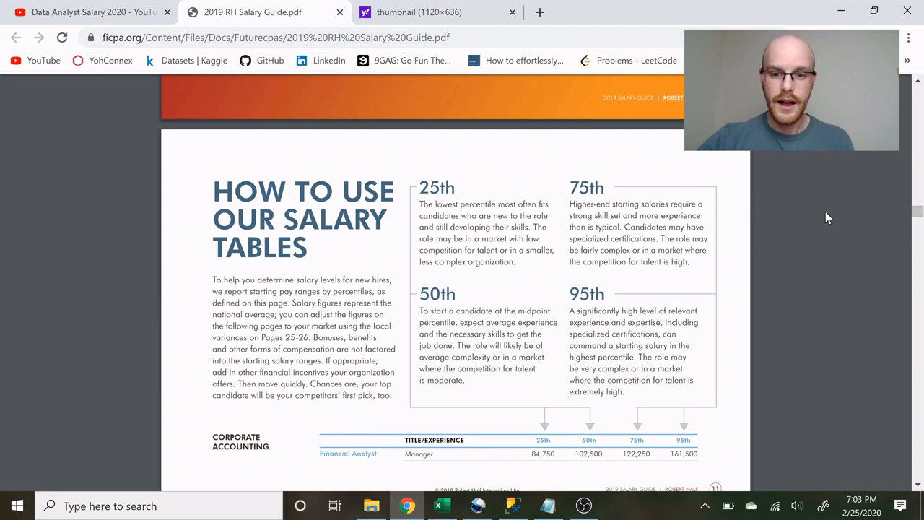
{"action": "scroll", "scroll_direction": "down", "scroll_amount": 3}
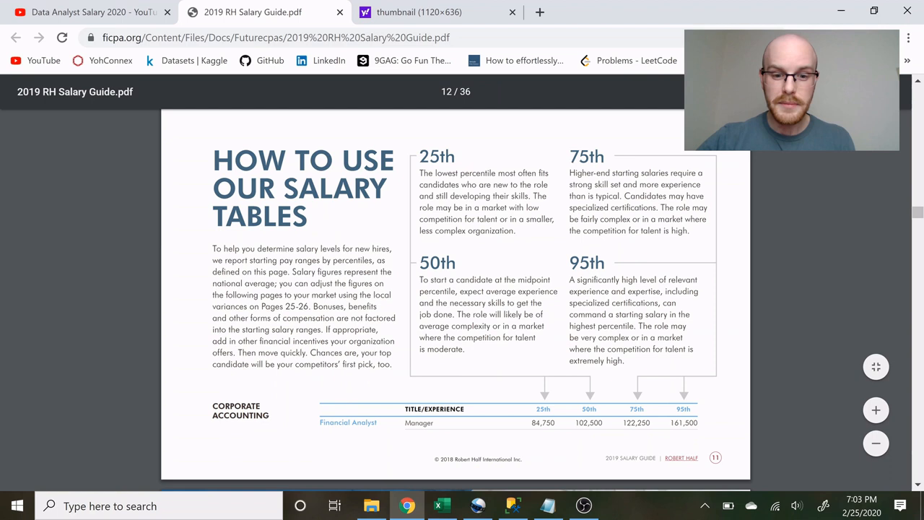
{"action": "double_click", "coordinate": [419, 422]}
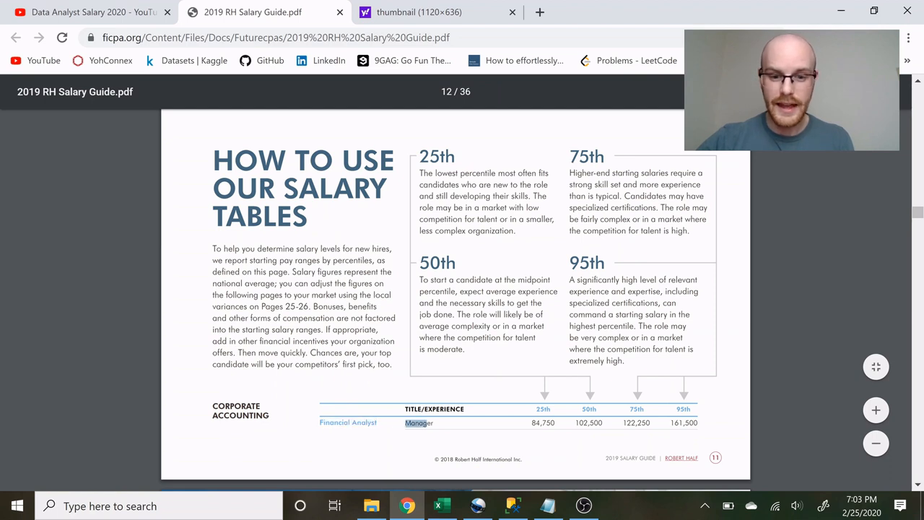